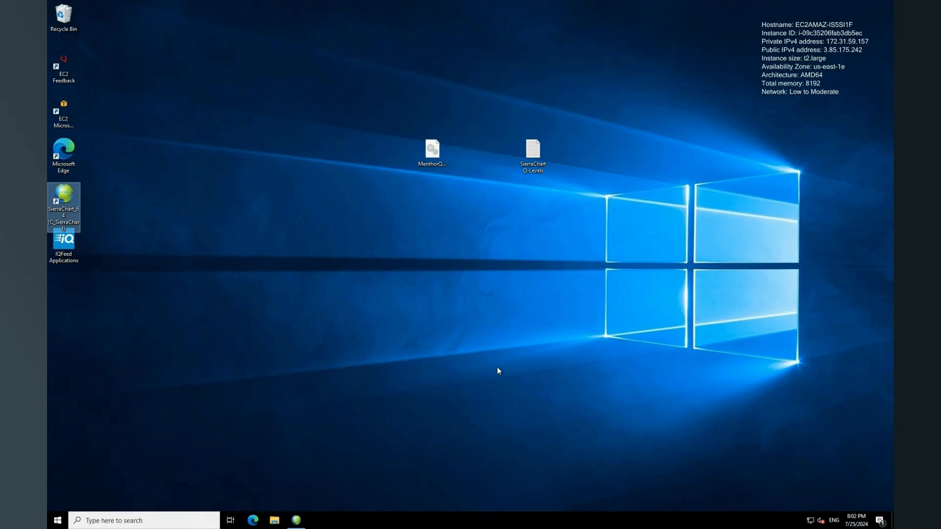
{"action": "mouse_move", "coordinate": [457, 93]}
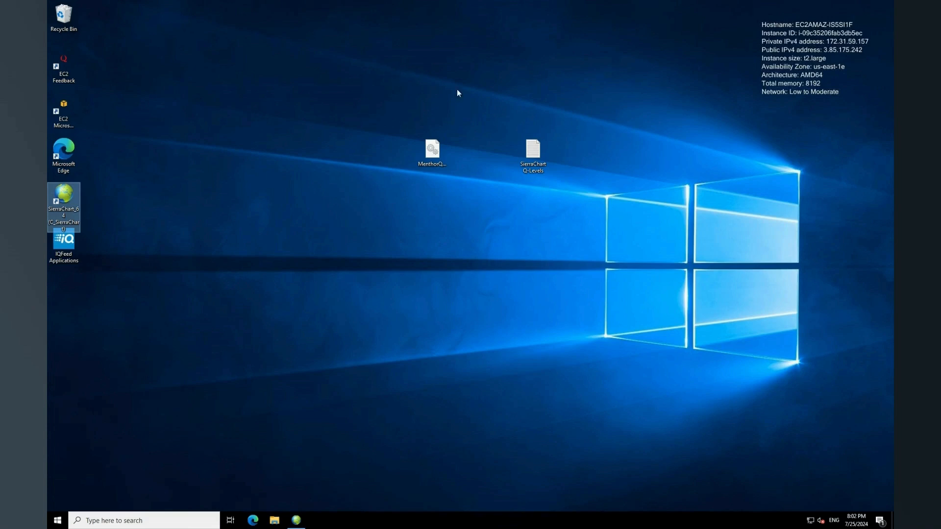
Select the MenthorQ Levels study and Q-Levels text files and bring up a file browsing window
{"action": "left_click", "coordinate": [465, 153]}
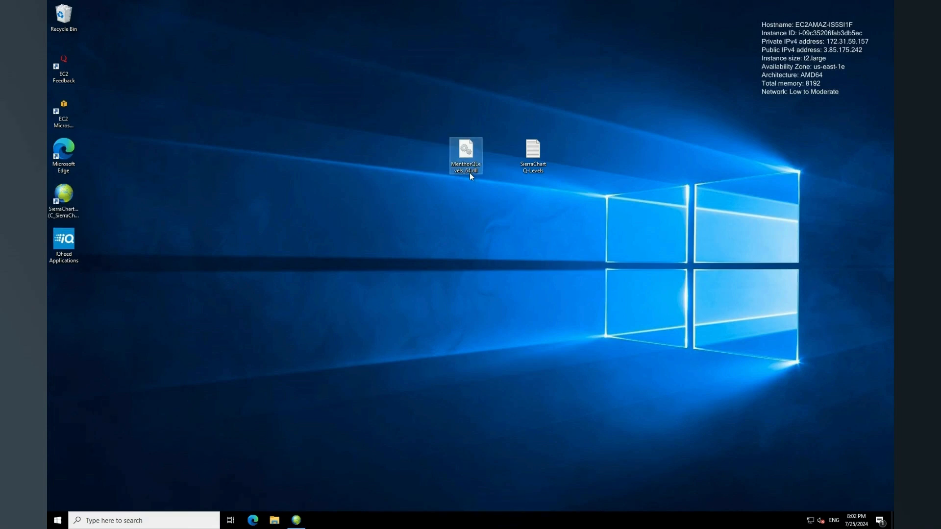
{"action": "left_click", "coordinate": [532, 153]}
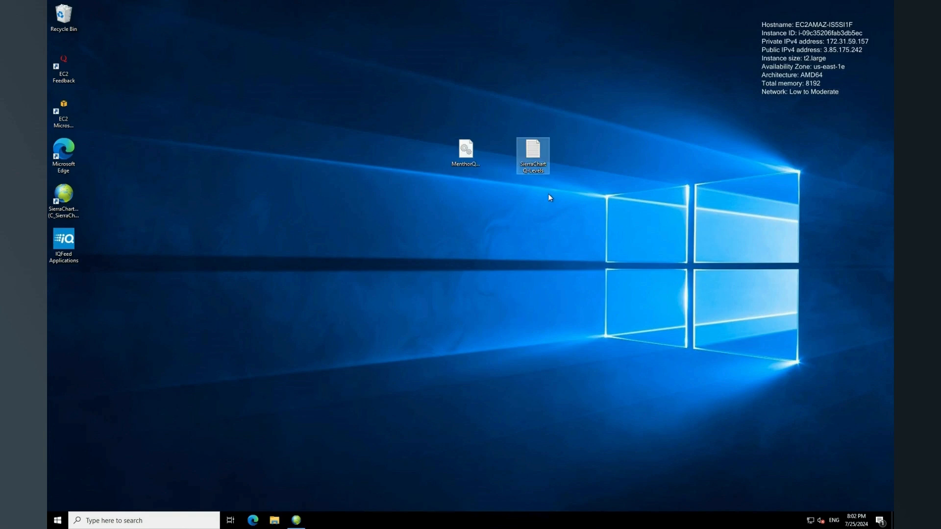
{"action": "mouse_move", "coordinate": [347, 450]}
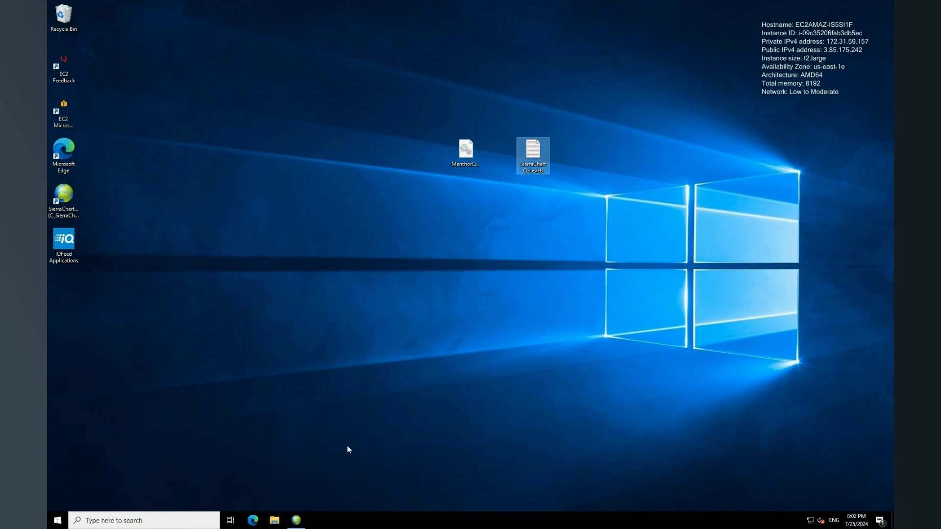
{"action": "left_click", "coordinate": [296, 520]}
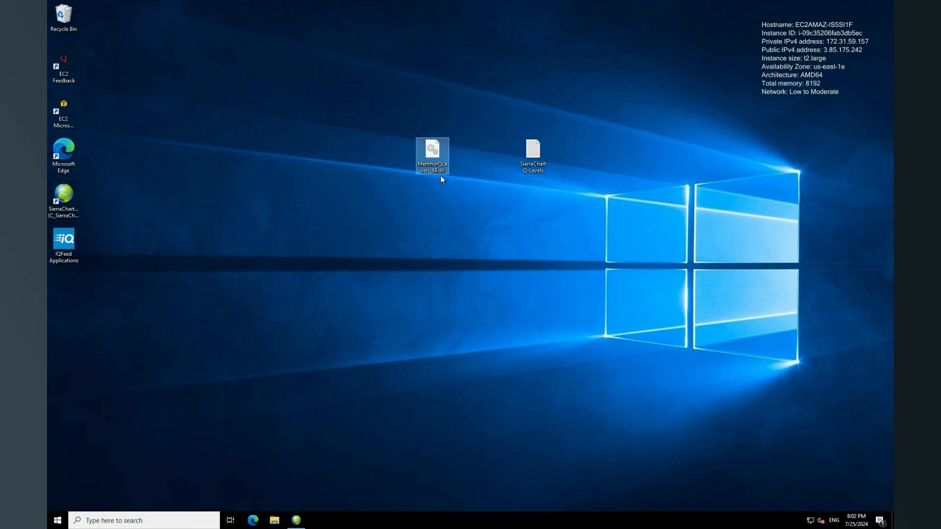
{"action": "mouse_move", "coordinate": [380, 338]}
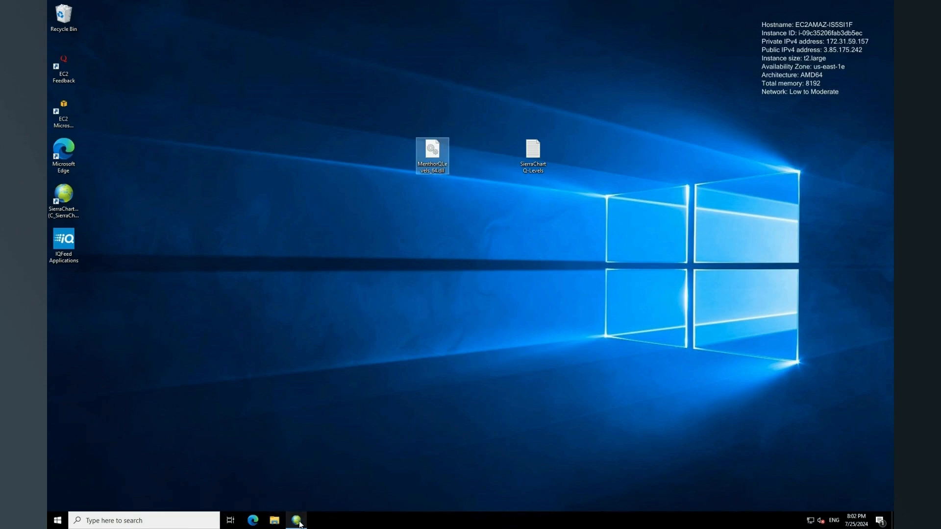
{"action": "left_click", "coordinate": [274, 520]}
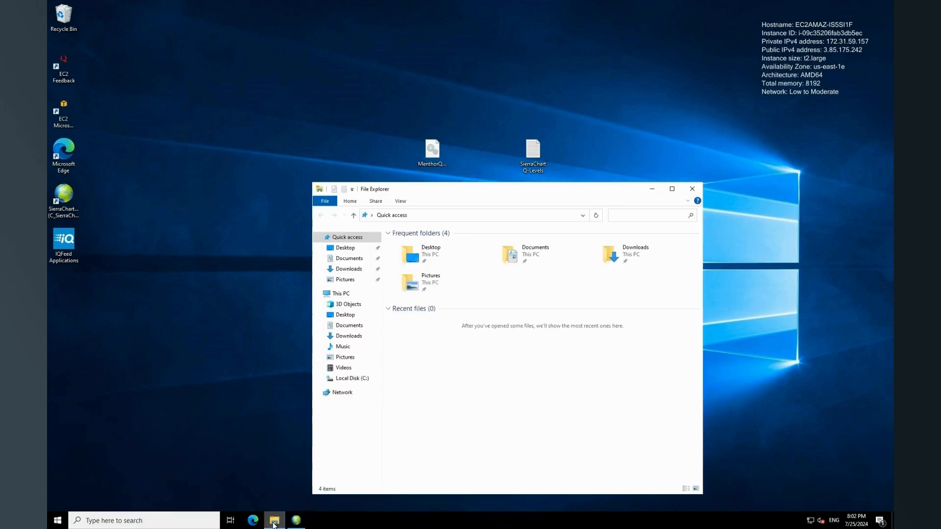
{"action": "left_click_drag", "start_coordinate": [504, 189], "coordinate": [354, 186]}
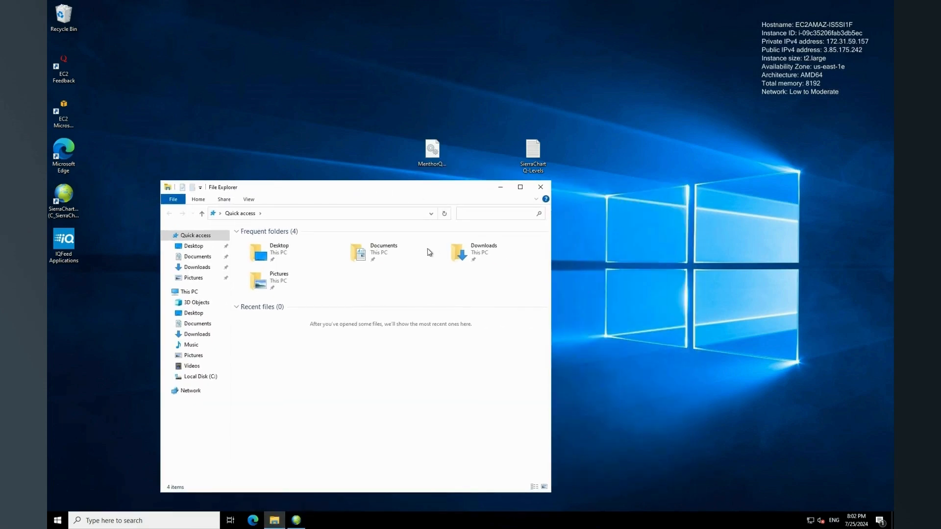
Navigate to C:\SierraChart\Data and paste the study file into the folder
{"action": "left_click", "coordinate": [199, 377]}
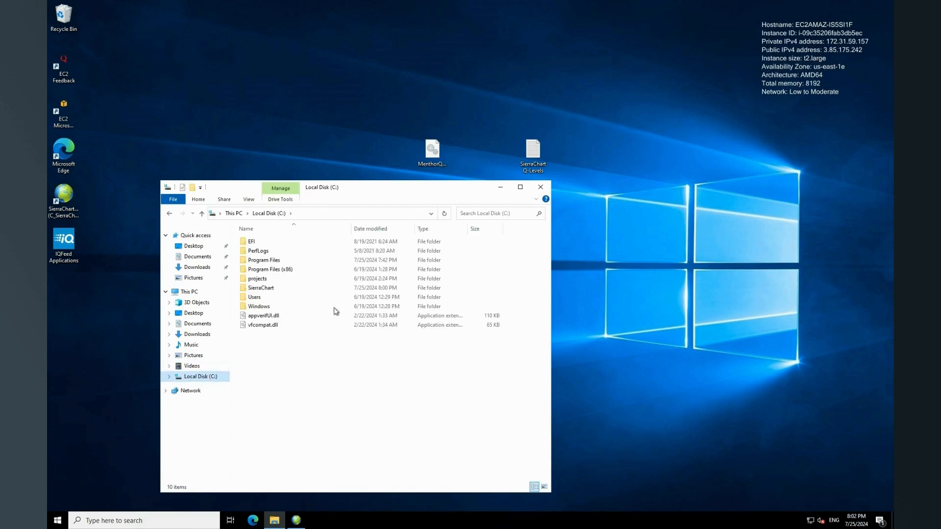
{"action": "double_click", "coordinate": [261, 287]}
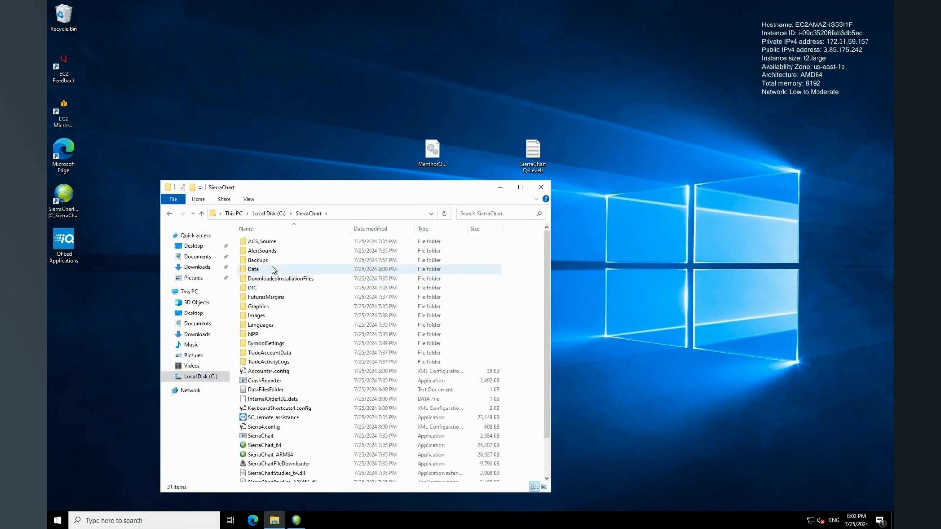
{"action": "double_click", "coordinate": [253, 269]}
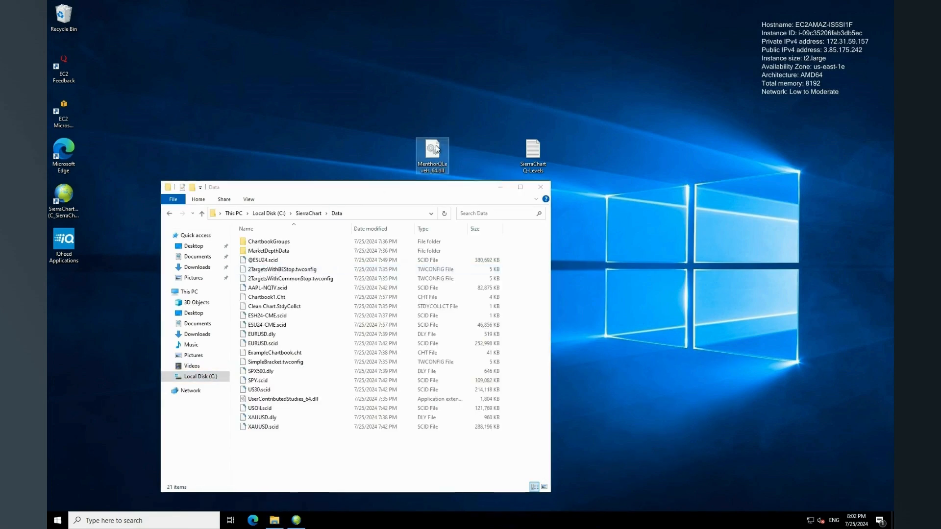
{"action": "left_click", "coordinate": [267, 324]}
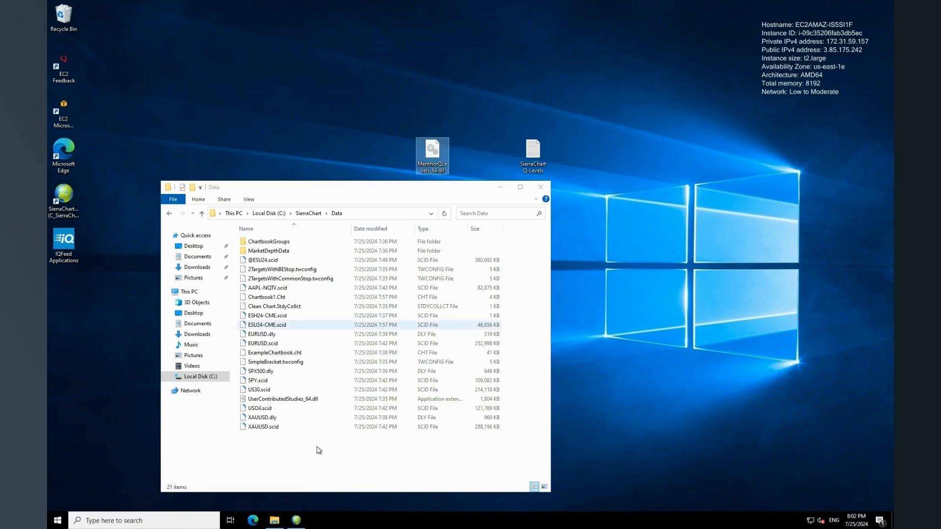
{"action": "right_click", "coordinate": [318, 450]}
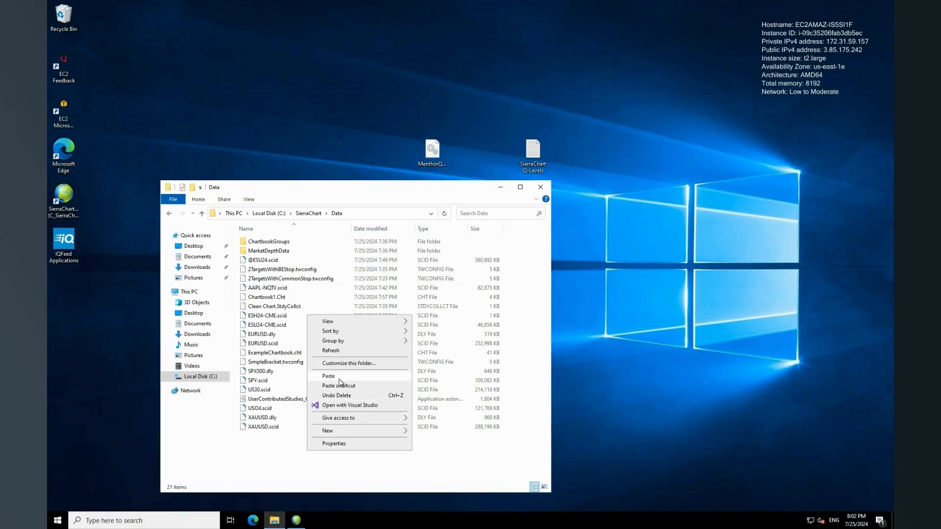
{"action": "left_click", "coordinate": [328, 376]}
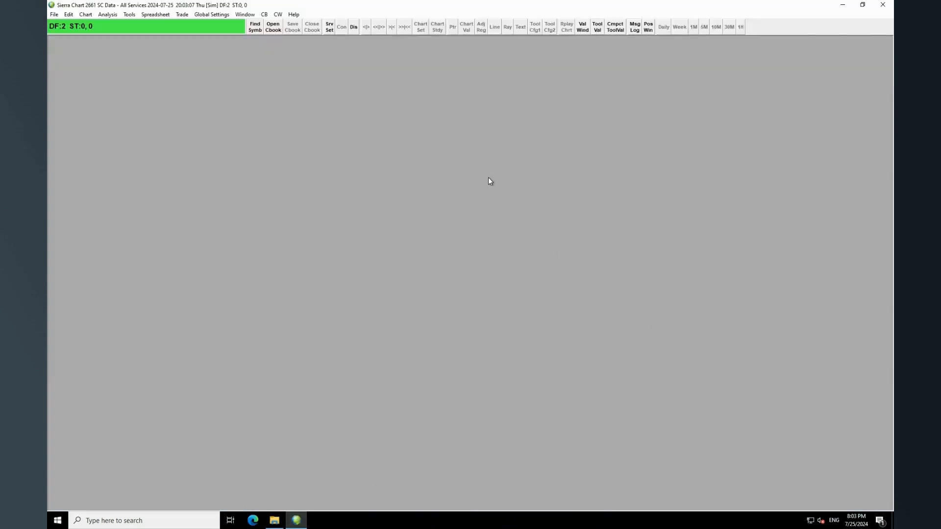
Open the ESU24-cme intraday chart data file in Sierra Chart
{"action": "left_click", "coordinate": [273, 27]}
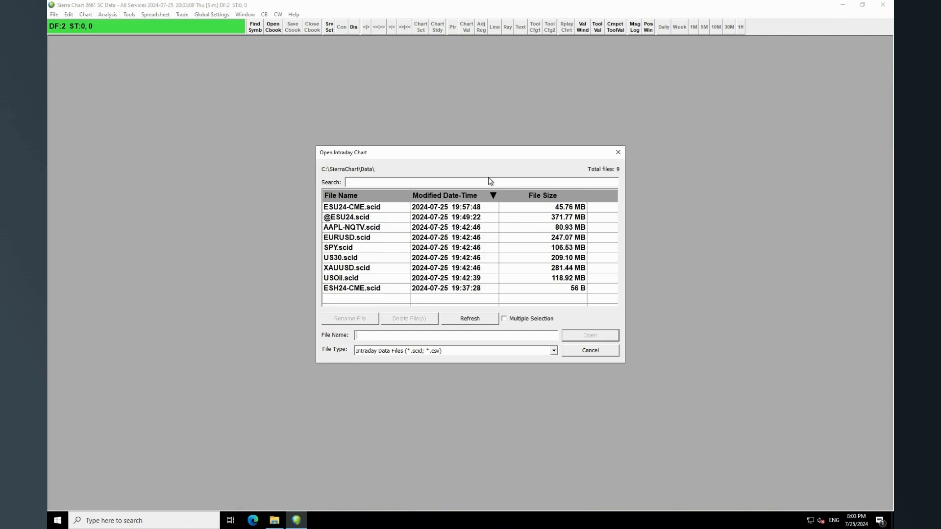
{"action": "type", "text": "ESU24"}
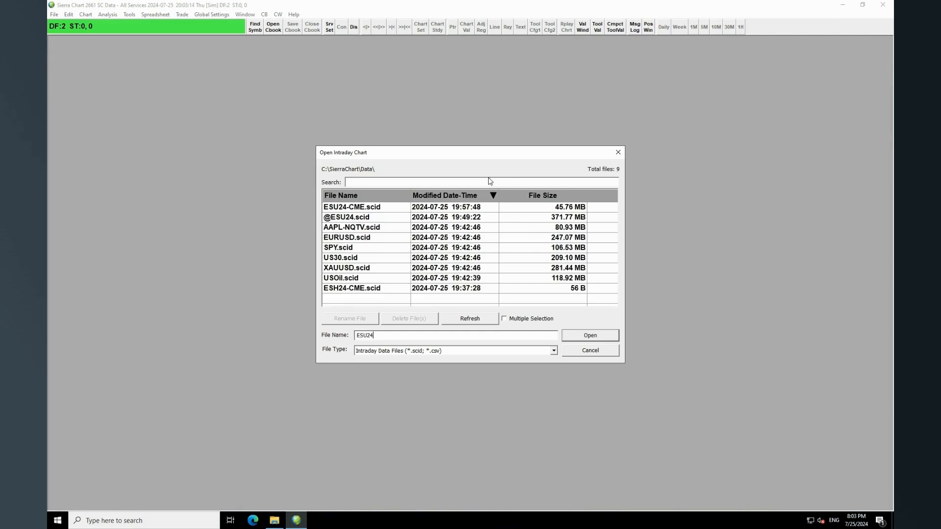
{"action": "type", "text": "-cme"}
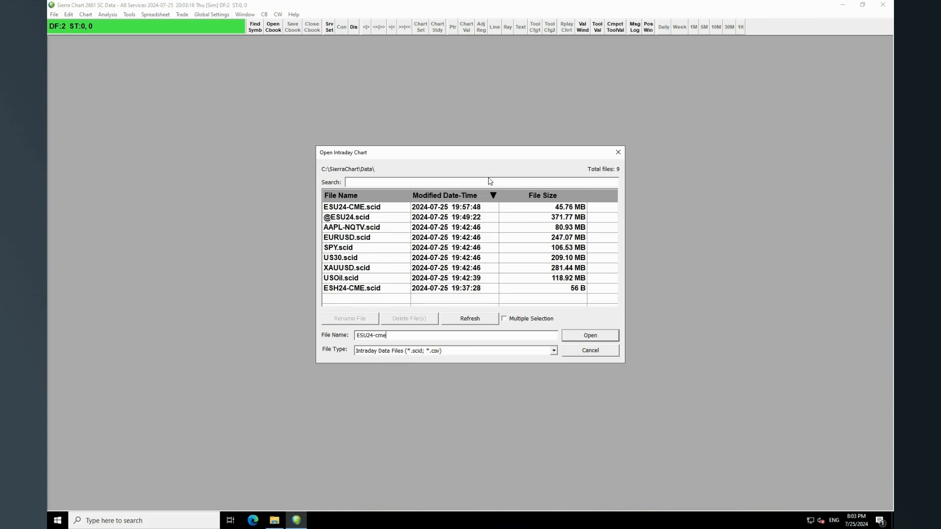
{"action": "left_click", "coordinate": [589, 335]}
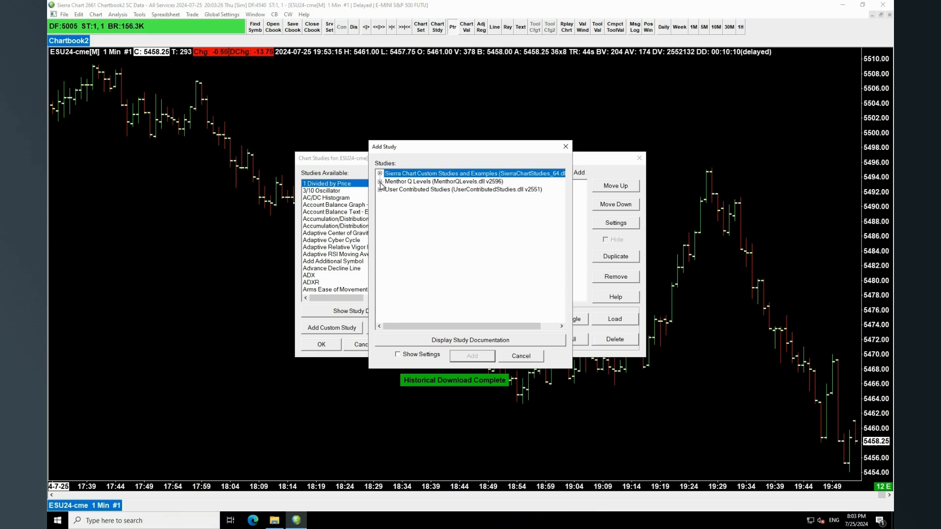
Add the Menthor Q Levels study to the chart and view its settings
{"action": "left_click", "coordinate": [379, 181]}
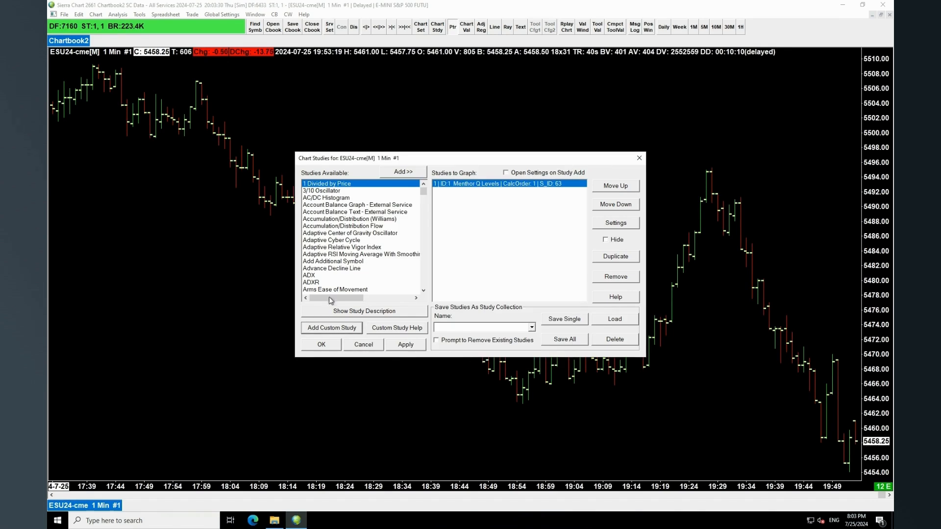
{"action": "left_click", "coordinate": [614, 223]}
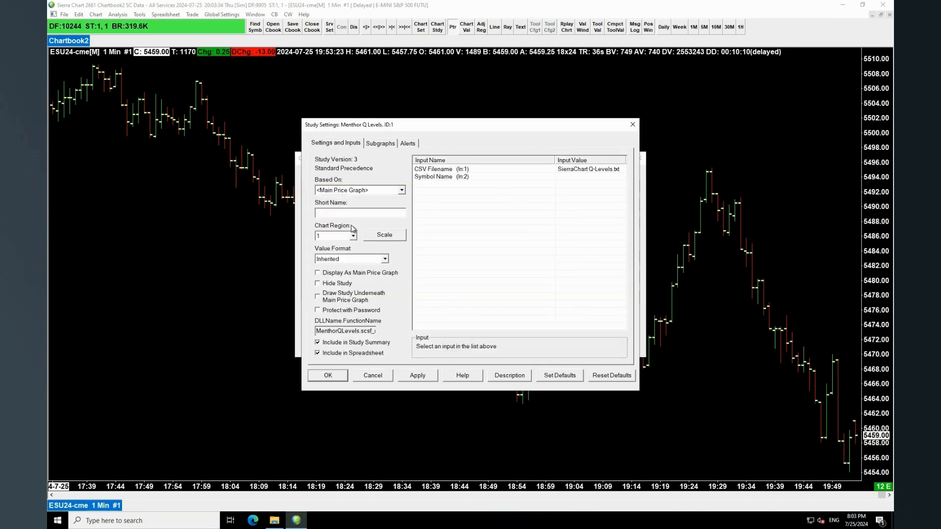
{"action": "left_click", "coordinate": [328, 375]}
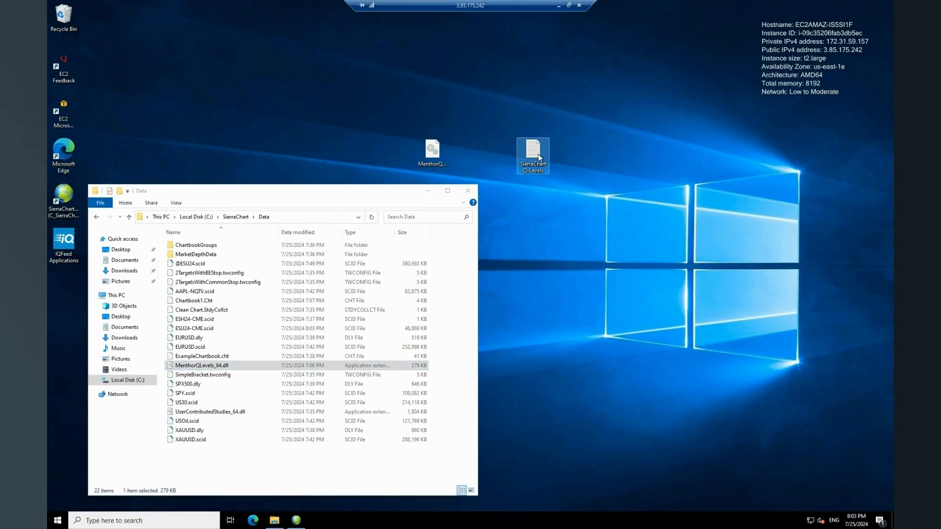
Bring up the actions menu for the SierraChart Q-Levels text file
{"action": "right_click", "coordinate": [532, 155]}
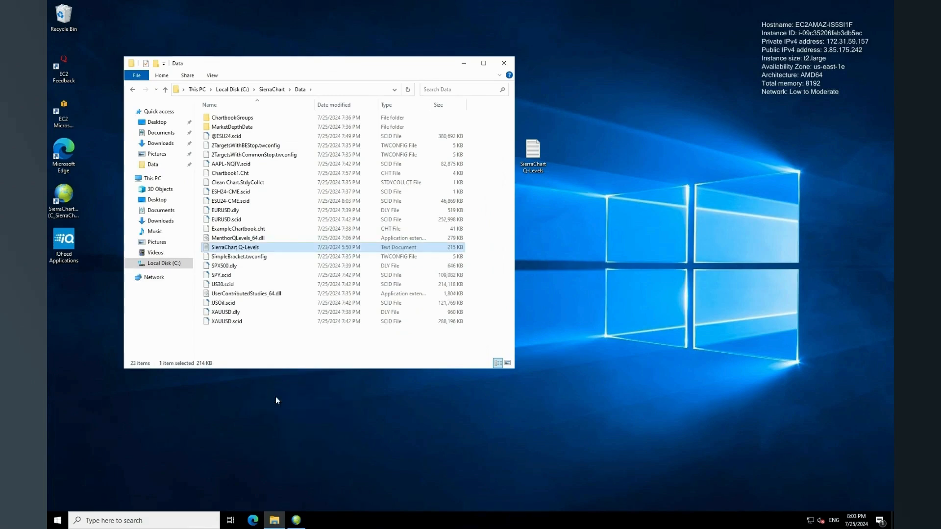
{"action": "mouse_move", "coordinate": [278, 460]}
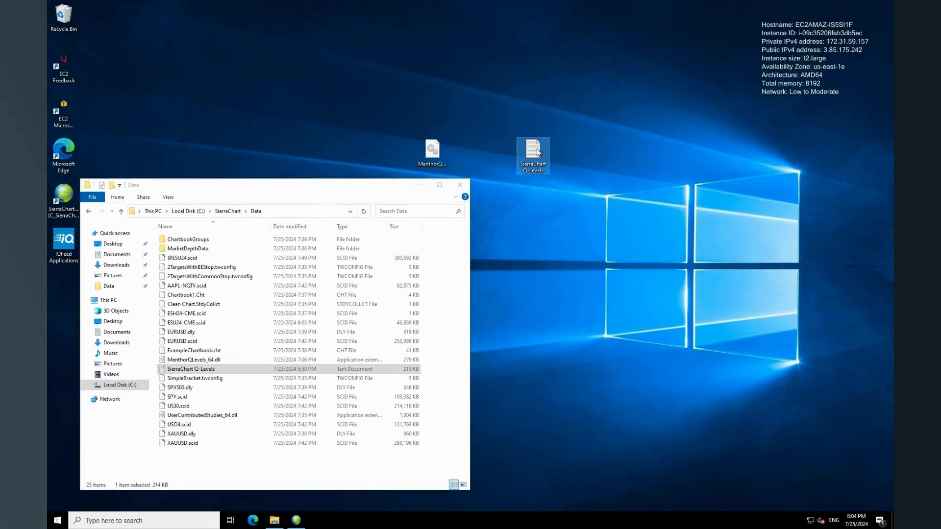
Paste the copied Q-Levels text file into the Data folder, replacing the existing one
{"action": "right_click", "coordinate": [531, 153]}
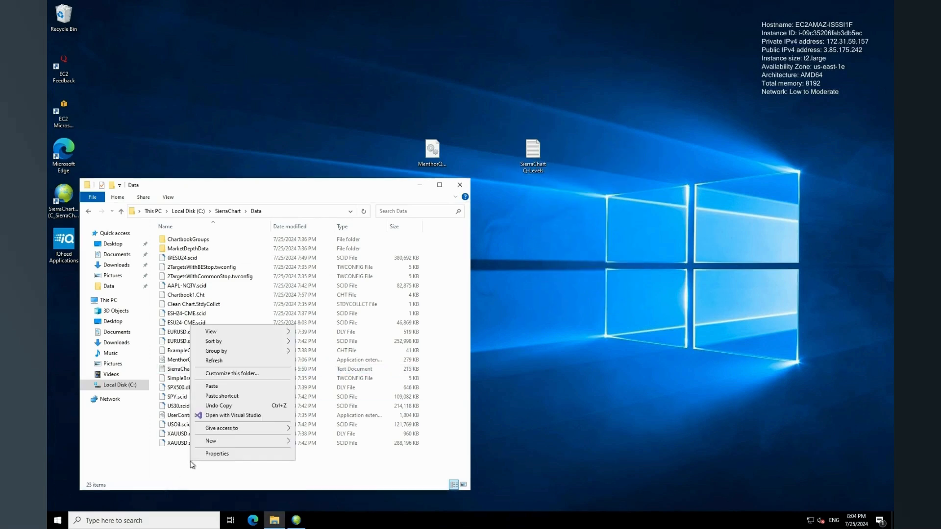
{"action": "left_click", "coordinate": [212, 386]}
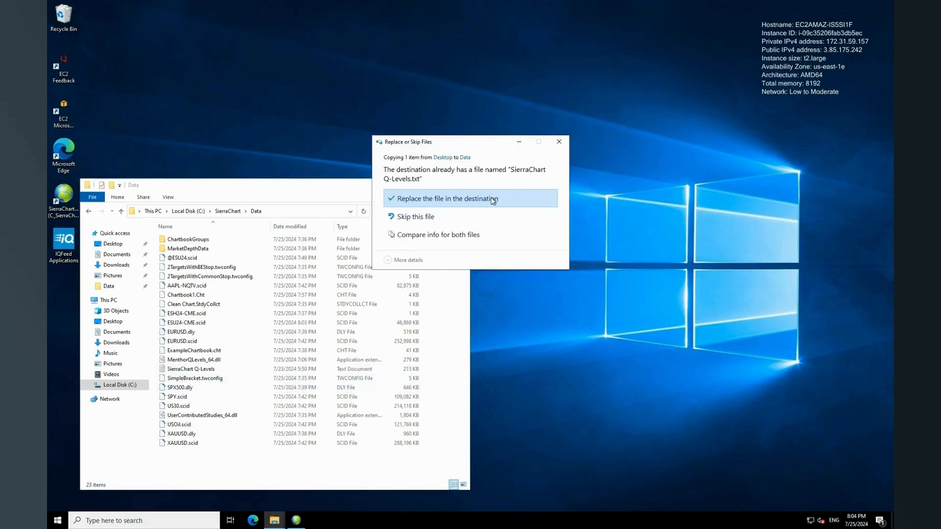
{"action": "left_click", "coordinate": [445, 199]}
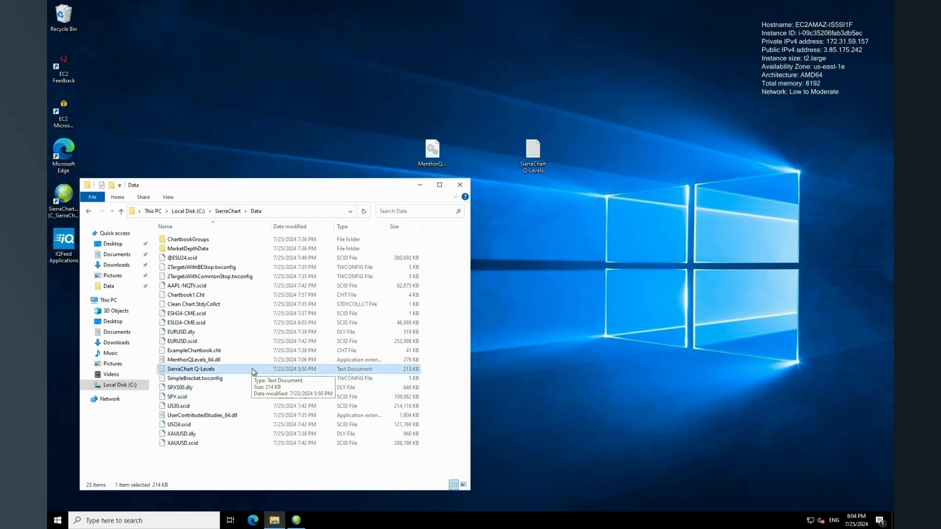
{"action": "left_click", "coordinate": [295, 521]}
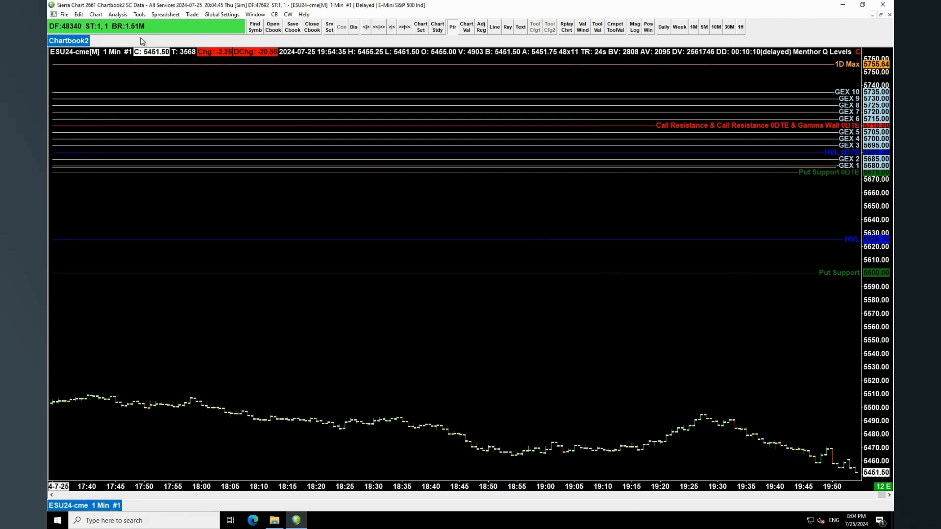
Run Edit > Reload and Recalculate on the ESU24 chart
{"action": "left_click", "coordinate": [95, 15]}
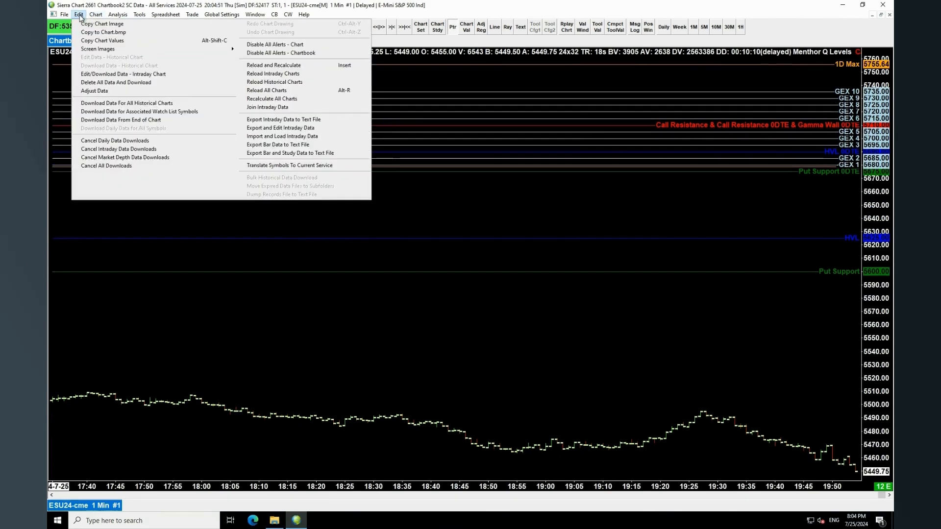
{"action": "mouse_move", "coordinate": [280, 53]}
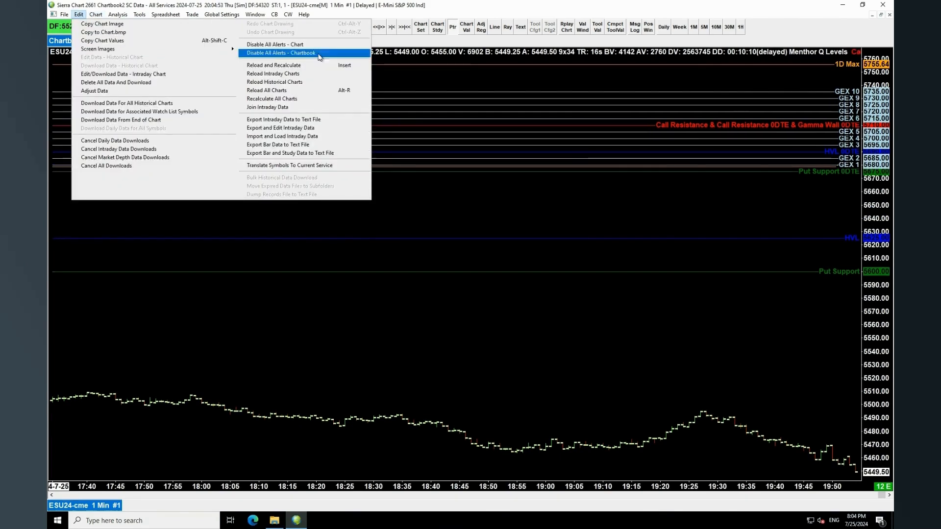
{"action": "mouse_move", "coordinate": [294, 64]}
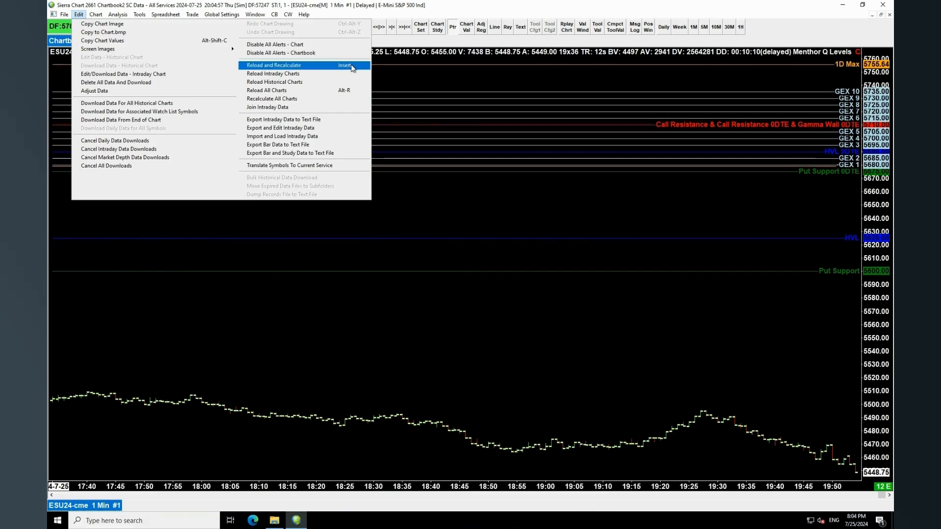
{"action": "left_click", "coordinate": [274, 64]}
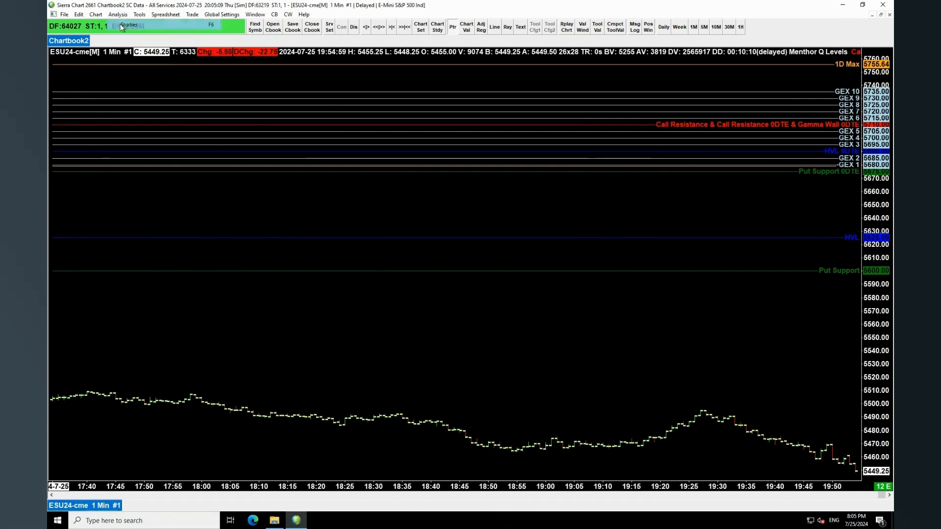
Open the Menthor Q Levels study settings from the chart's studies list
{"action": "left_click", "coordinate": [117, 14]}
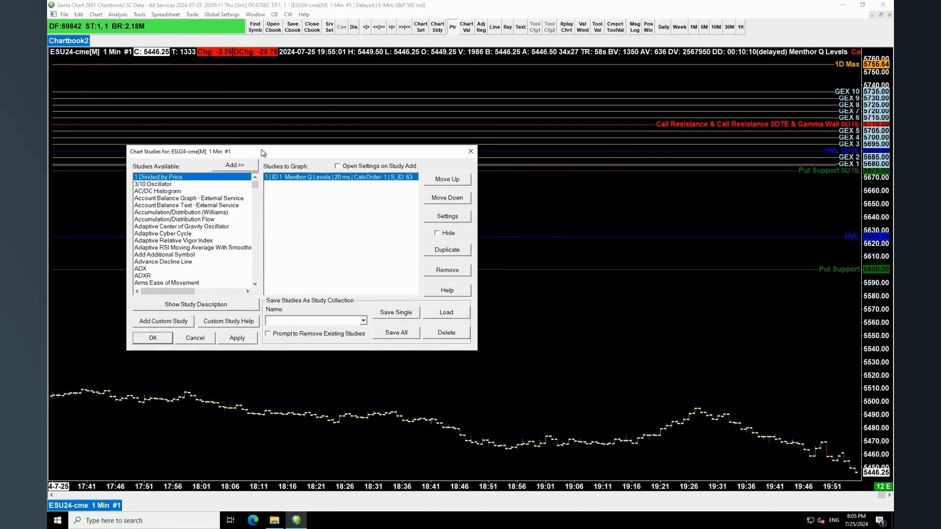
{"action": "left_click", "coordinate": [447, 216]}
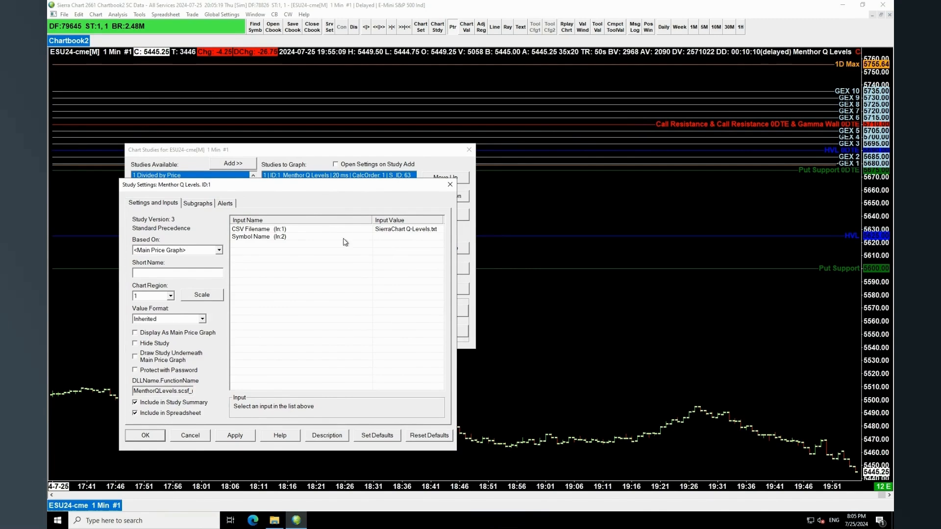
{"action": "mouse_move", "coordinate": [393, 240]}
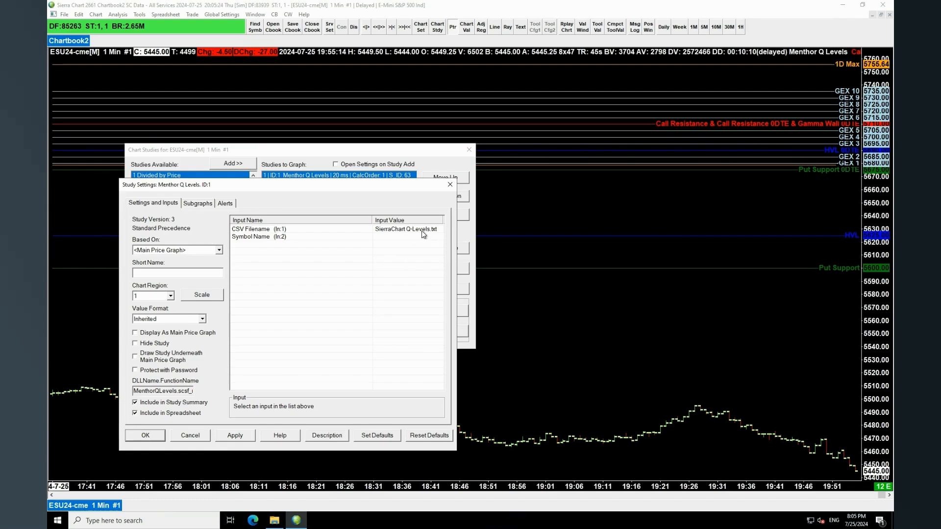
Show the study's Subgraphs list and inspect SG20 before returning to the top entries
{"action": "left_click", "coordinate": [197, 203]}
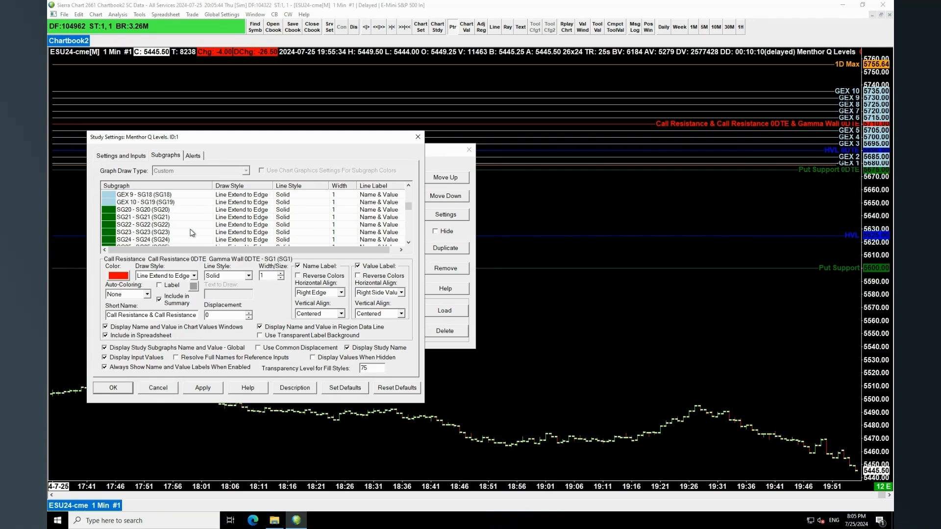
{"action": "left_click", "coordinate": [144, 225]}
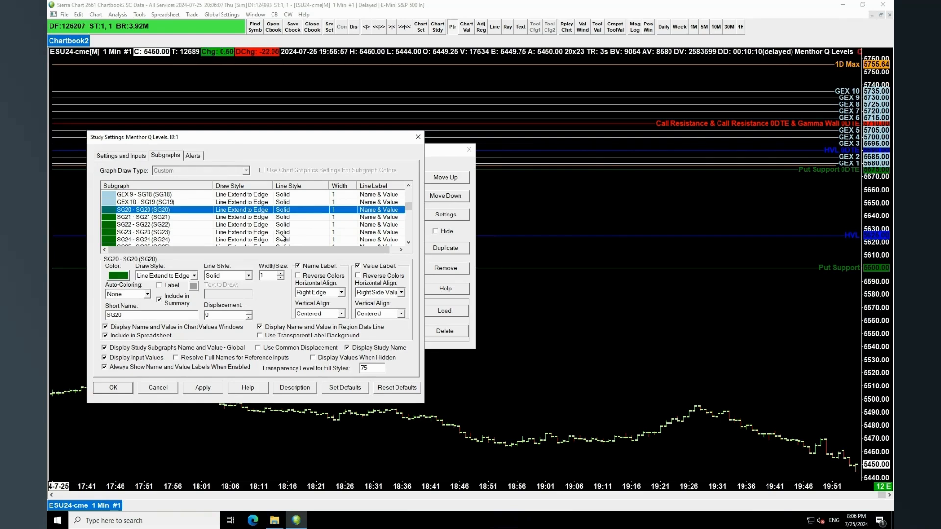
{"action": "left_click", "coordinate": [144, 202]}
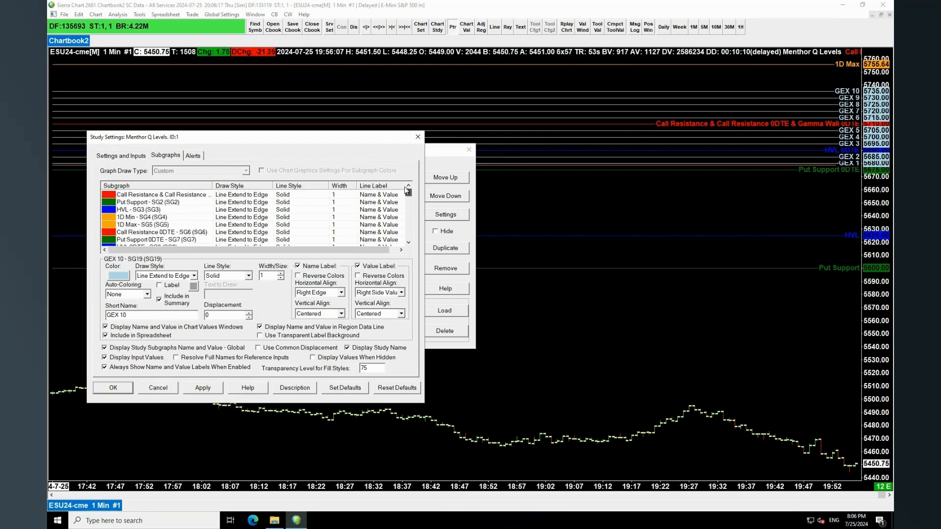
Give the Put Support subgraph line width 3 and cyan colour, then apply the changes
{"action": "left_click", "coordinate": [147, 202]}
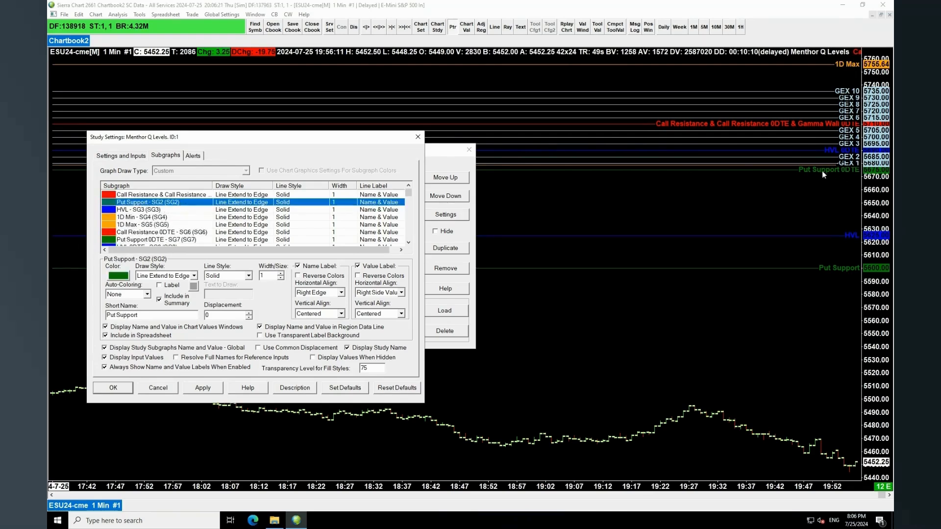
{"action": "left_click", "coordinate": [283, 274]}
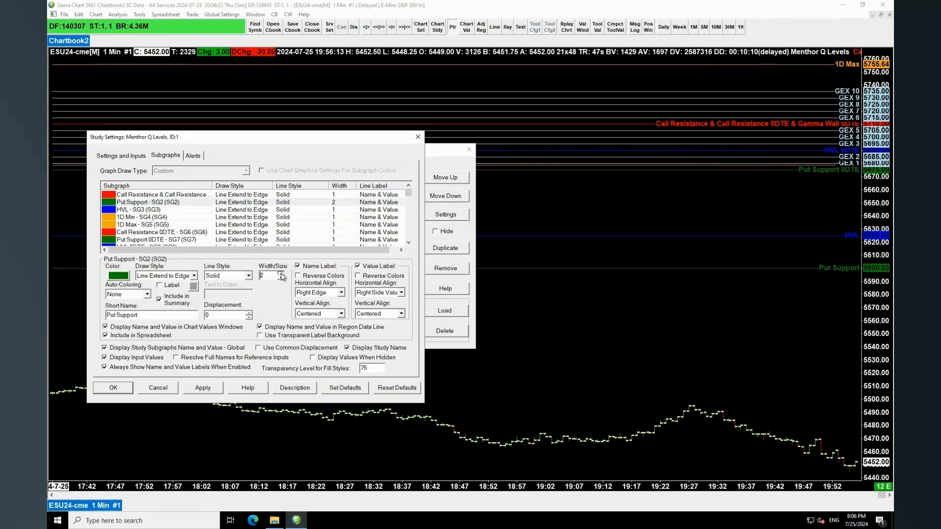
{"action": "left_click", "coordinate": [202, 387]}
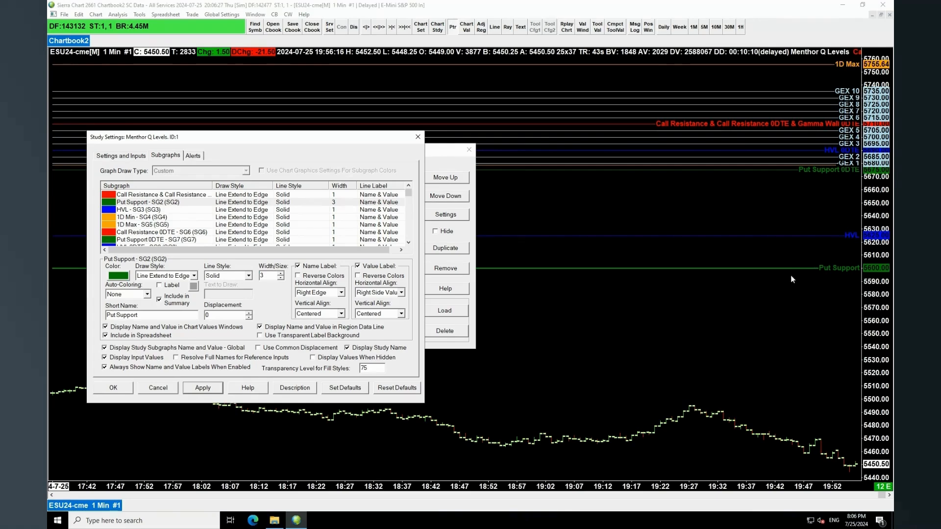
{"action": "mouse_move", "coordinate": [814, 274]}
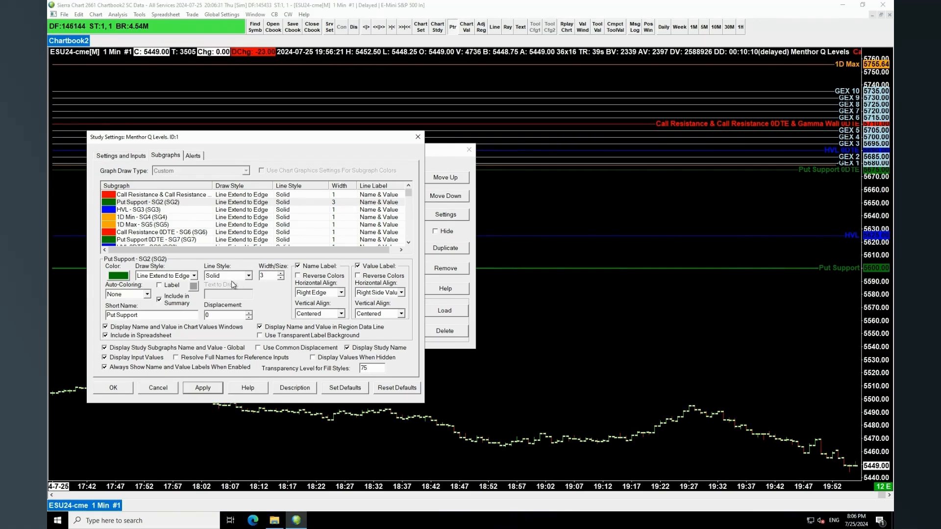
{"action": "left_click", "coordinate": [118, 274]}
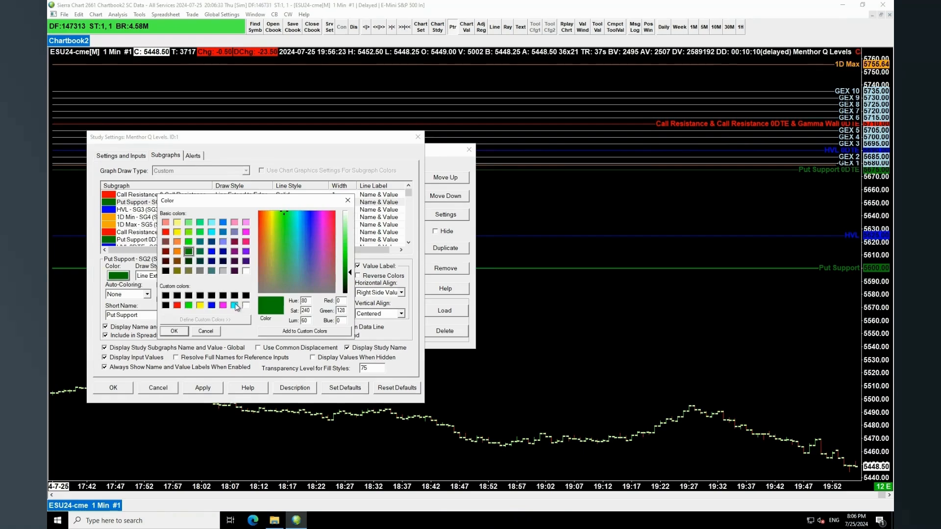
{"action": "left_click", "coordinate": [173, 330]}
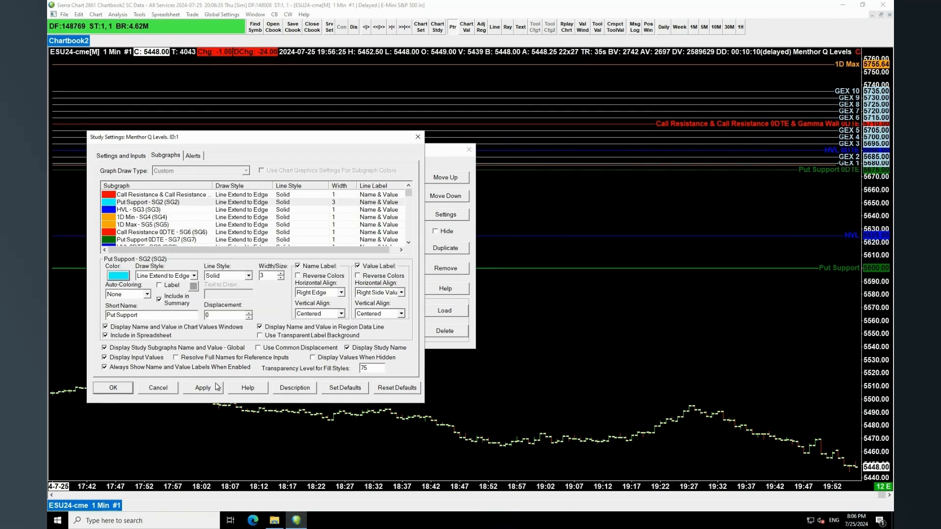
{"action": "left_click", "coordinate": [202, 387]}
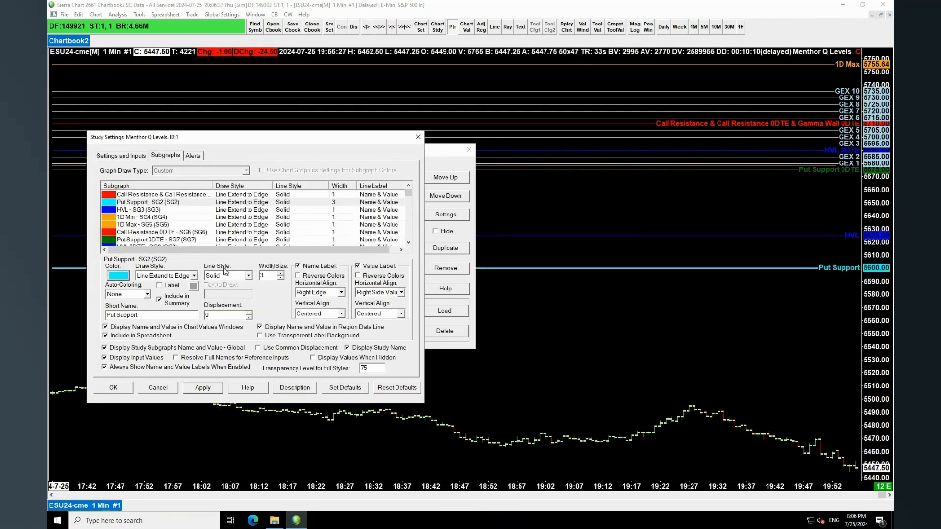
{"action": "left_click", "coordinate": [156, 202]}
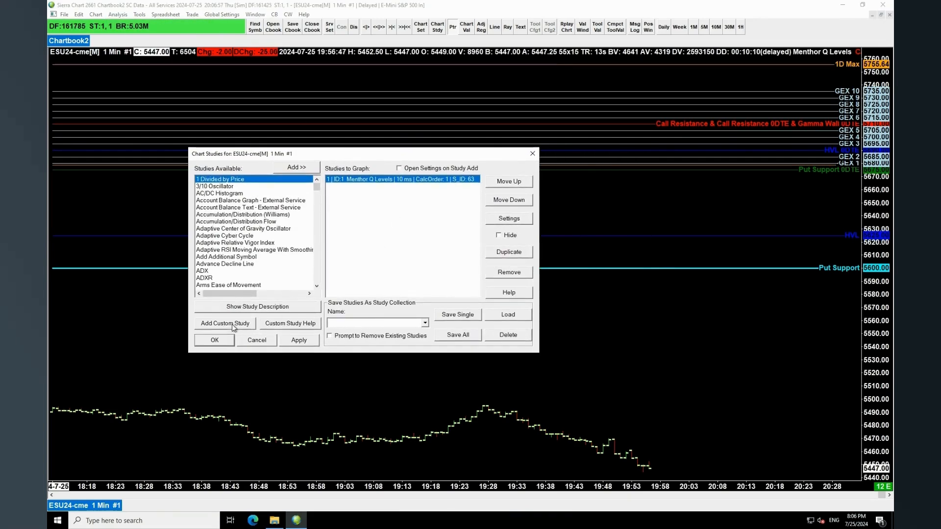
Dismiss the Add Custom Study list and reopen the Menthor Q Levels settings
{"action": "left_click", "coordinate": [296, 167]}
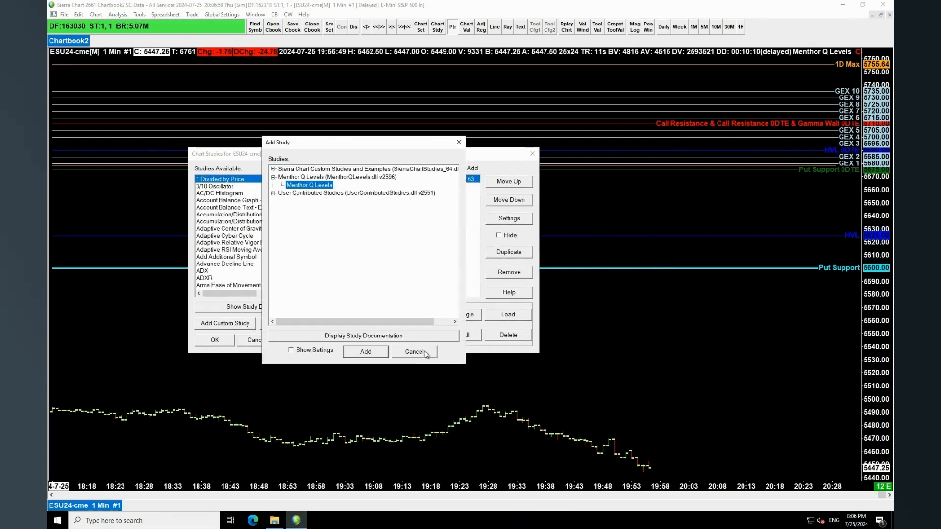
{"action": "left_click", "coordinate": [414, 352]}
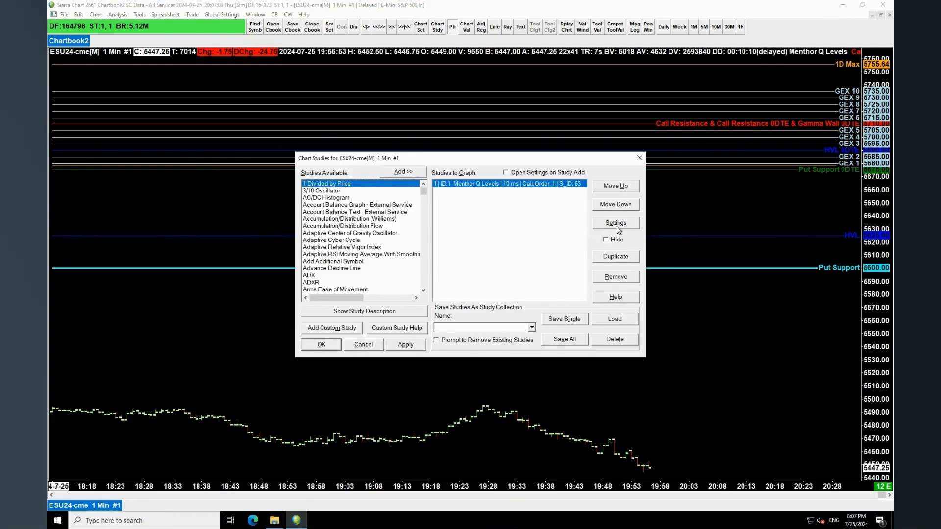
{"action": "left_click", "coordinate": [615, 223]}
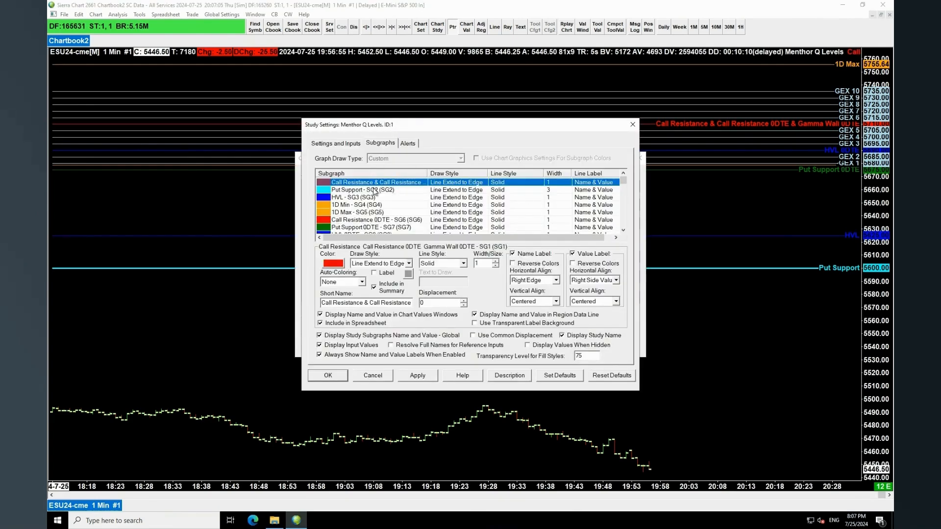
Select the Put Support subgraph of the Menthor Q Levels study for editing
{"action": "left_click", "coordinate": [410, 262]}
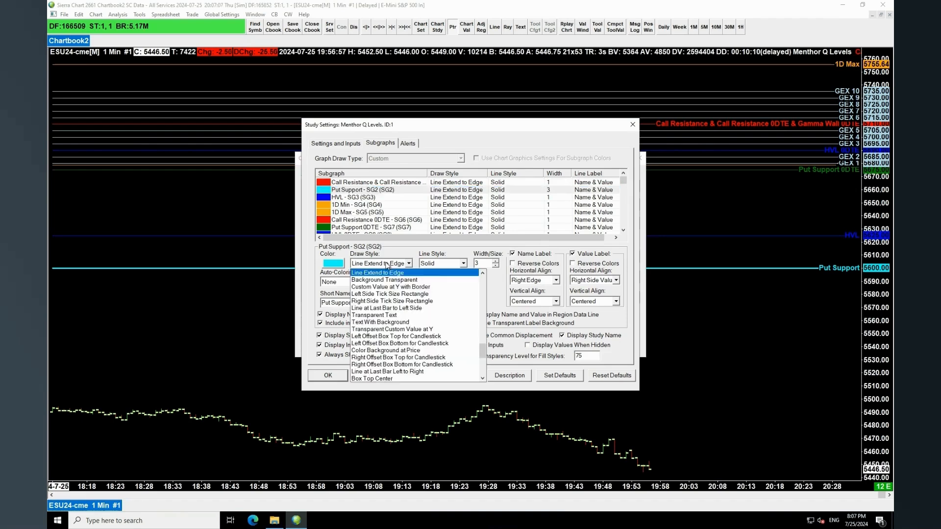
{"action": "scroll", "scroll_direction": "down", "scroll_amount": 3}
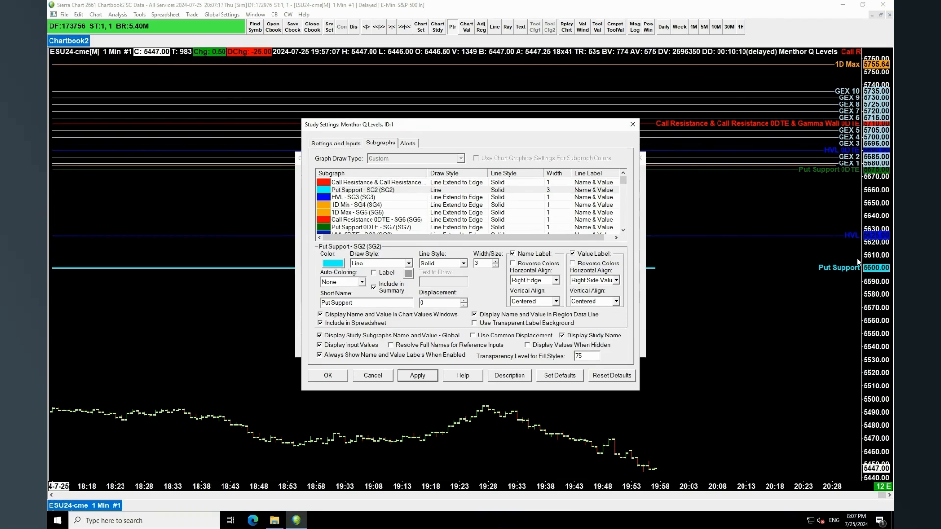
{"action": "left_click", "coordinate": [376, 219]}
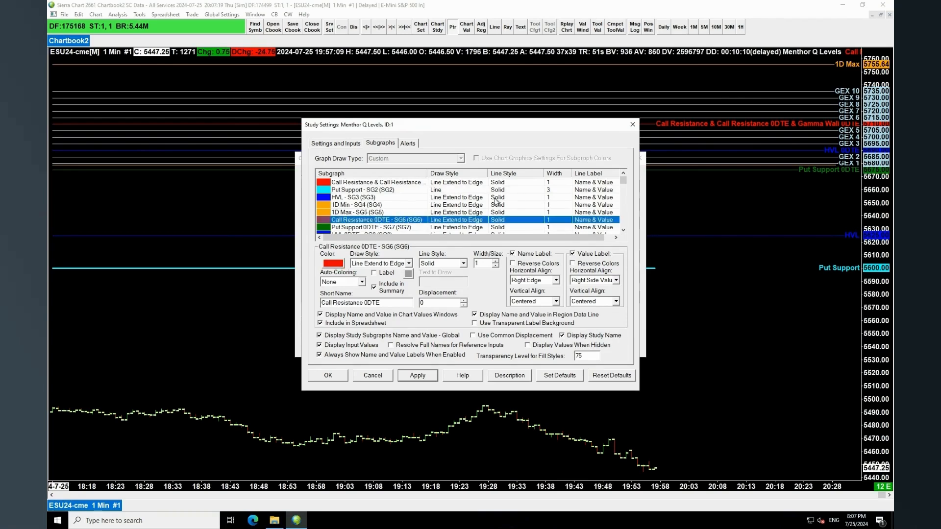
{"action": "left_click", "coordinate": [361, 189]}
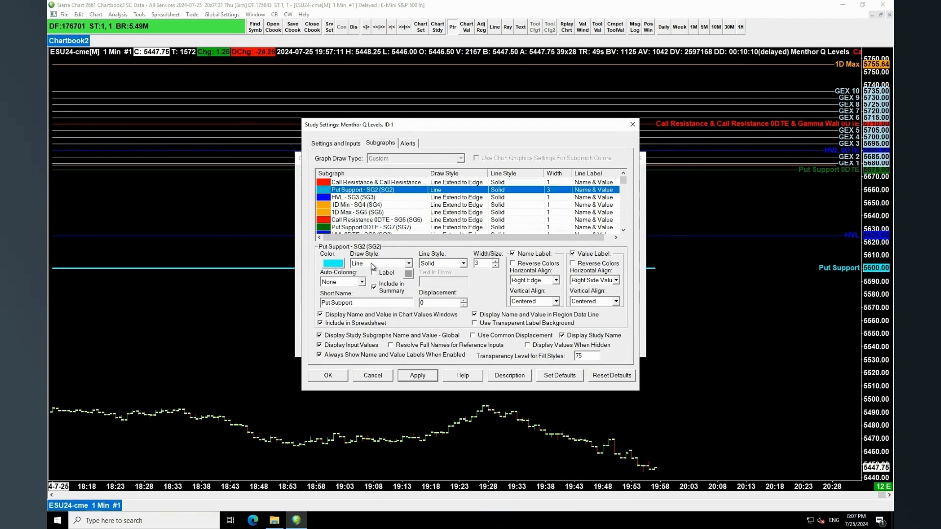
Set Put Support's draw style to Line at Last Bar to Edge and apply it
{"action": "left_click", "coordinate": [409, 264]}
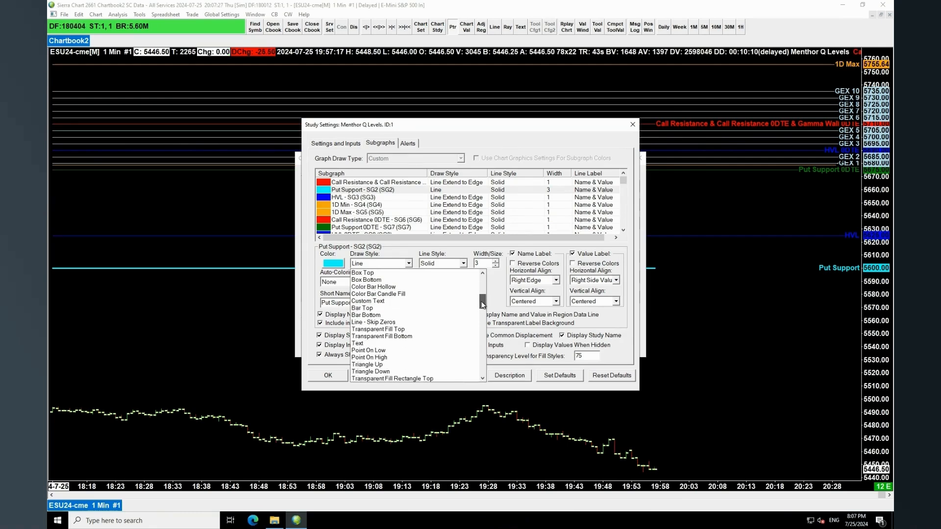
{"action": "scroll", "scroll_direction": "down", "scroll_amount": 3}
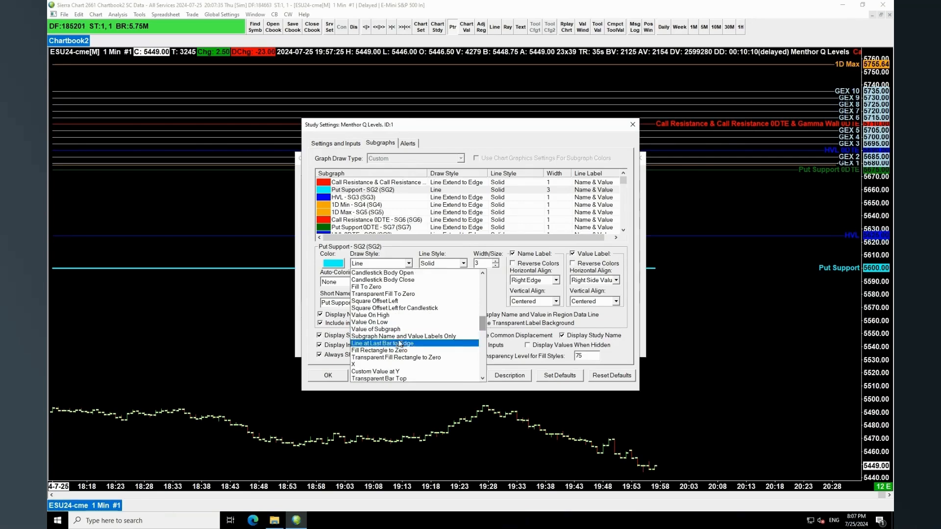
{"action": "left_click", "coordinate": [396, 343]}
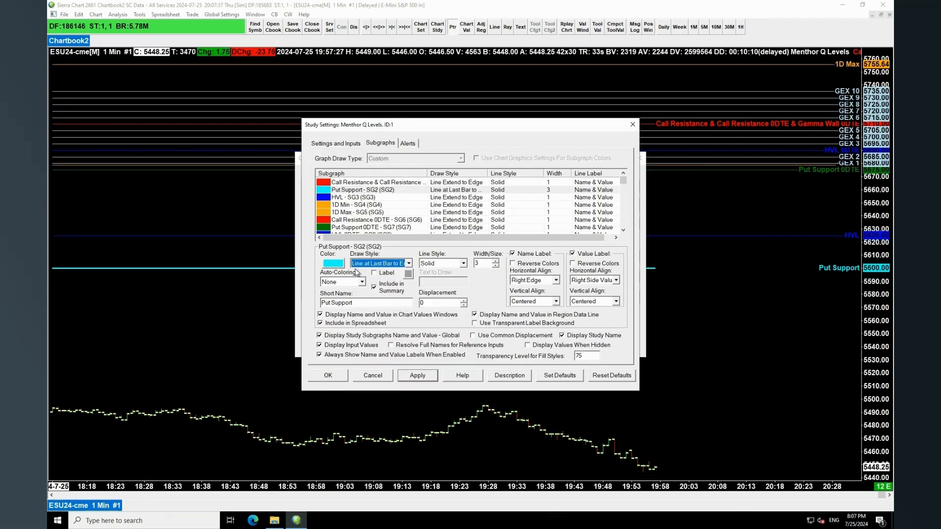
{"action": "left_click", "coordinate": [417, 376]}
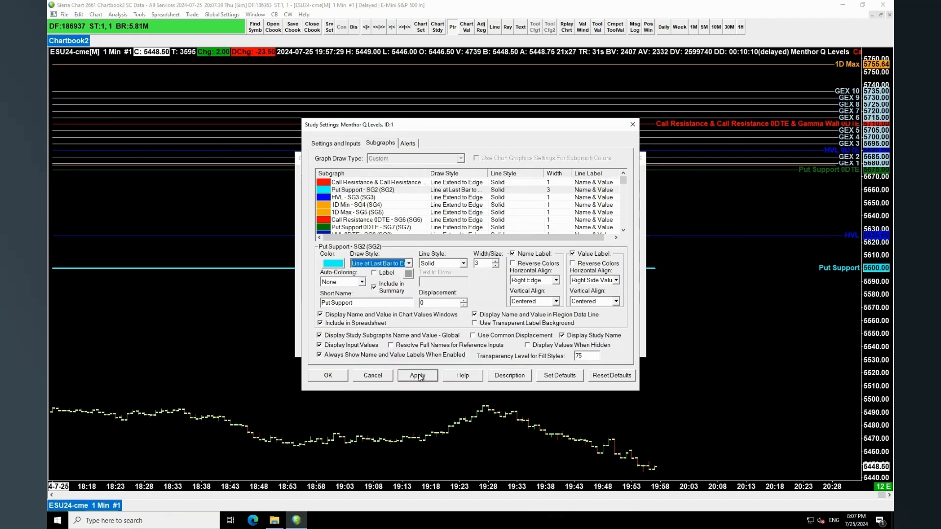
{"action": "left_click", "coordinate": [418, 375]}
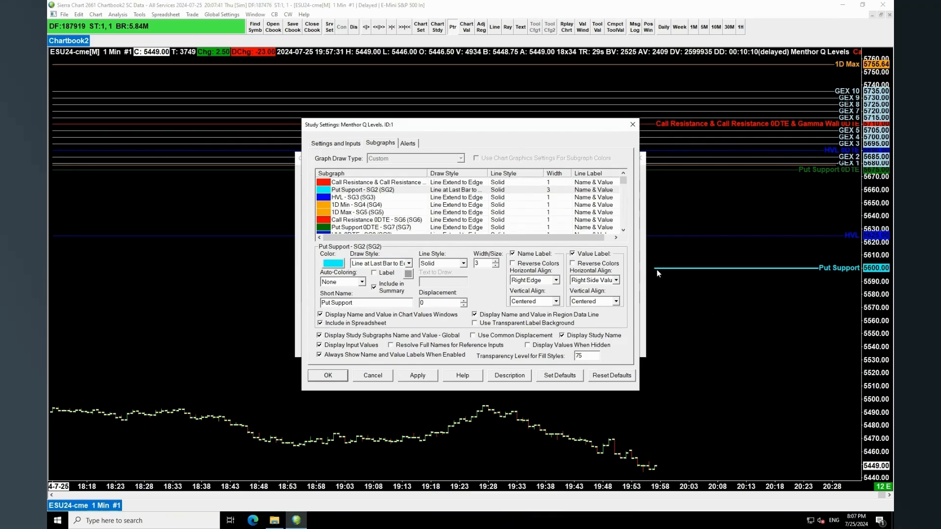
{"action": "mouse_move", "coordinate": [525, 436]}
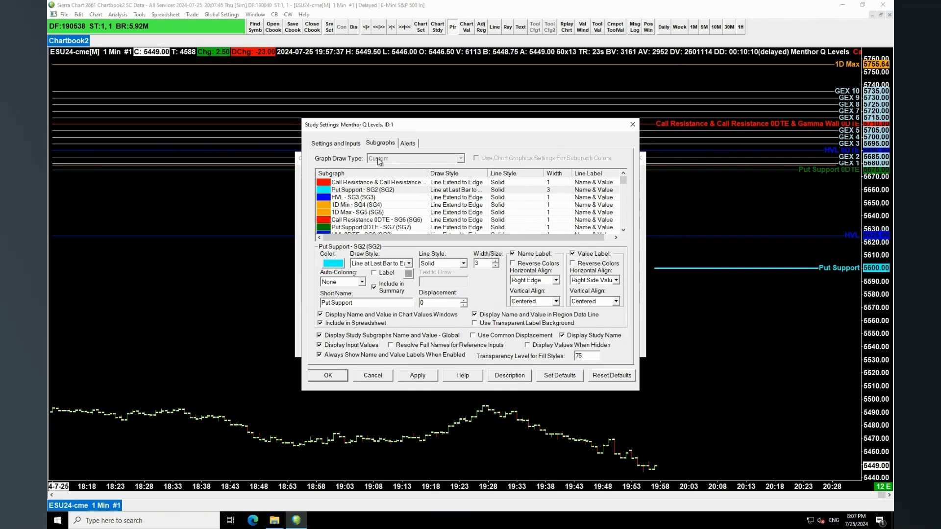
View the study's Settings and Inputs showing the CSV Filename SierraChart Q-Levels.txt
{"action": "left_click", "coordinate": [335, 143]}
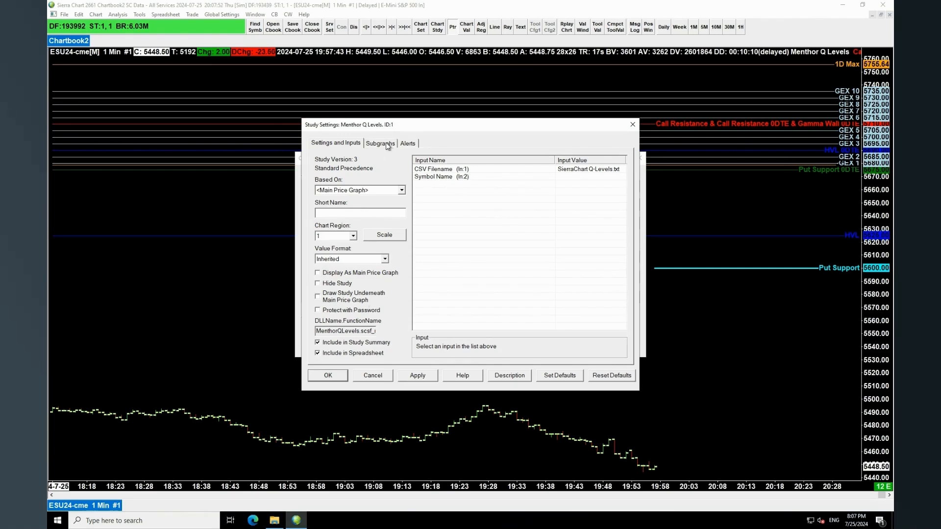
{"action": "left_click", "coordinate": [379, 143]}
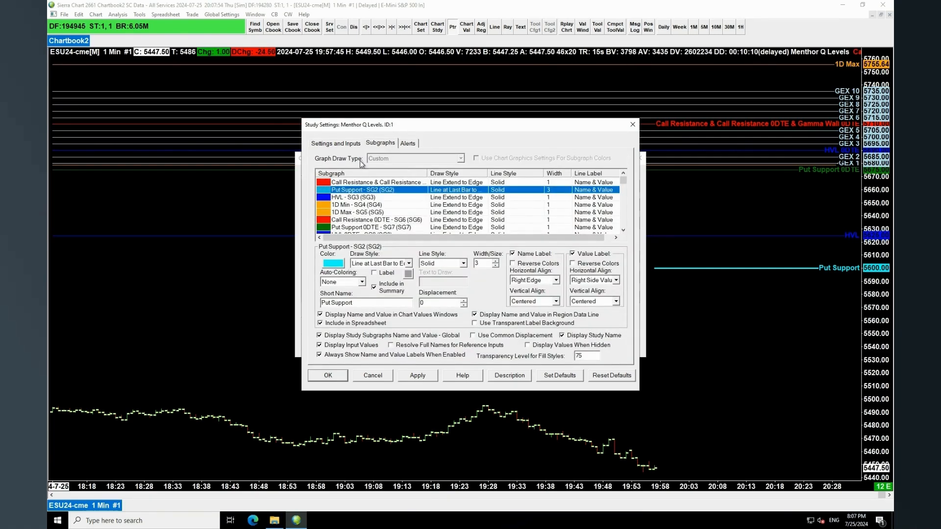
{"action": "left_click", "coordinate": [335, 144]}
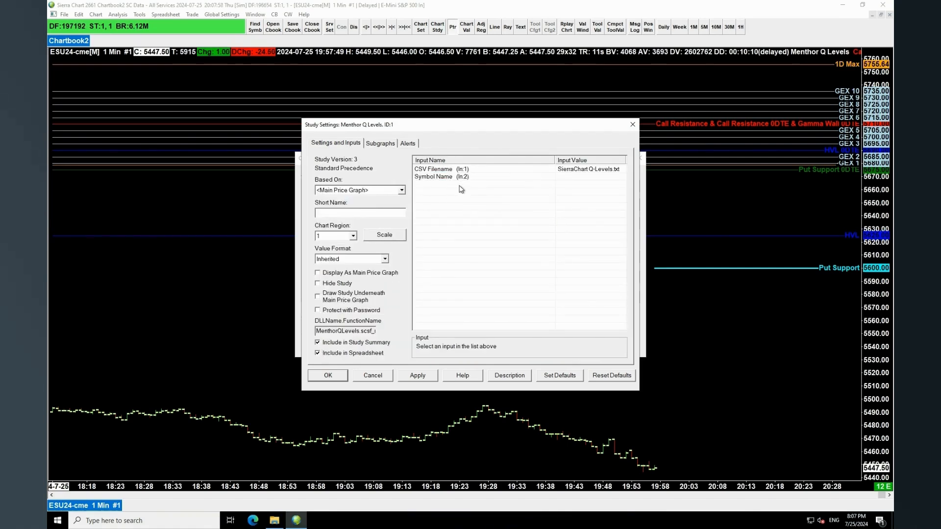
{"action": "left_click", "coordinate": [441, 176]}
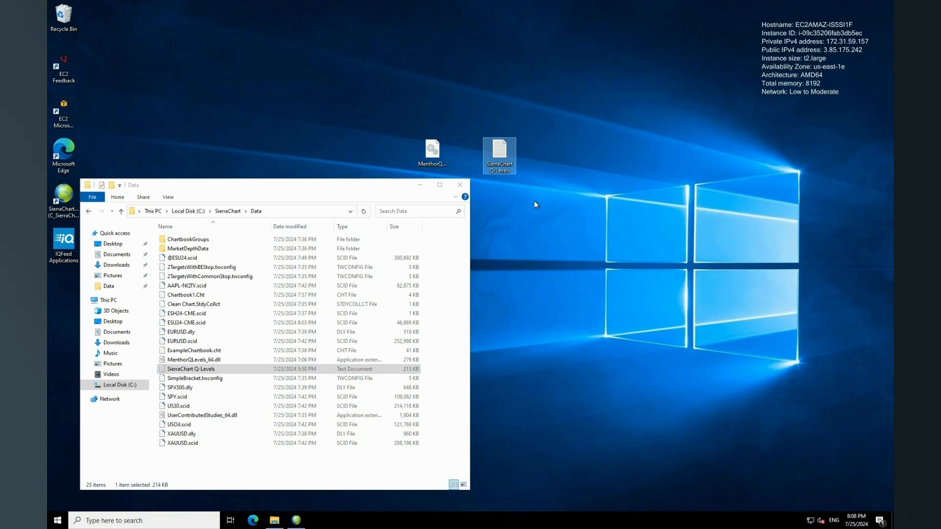
{"action": "mouse_move", "coordinate": [499, 154]}
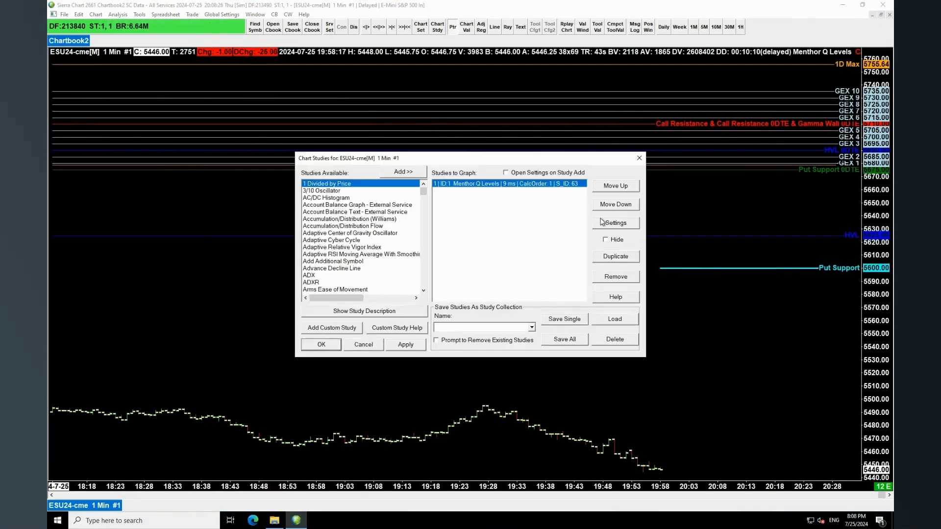
Cancel out of the Chart Studies window, returning to the ESU24 chart
{"action": "left_click", "coordinate": [615, 223]}
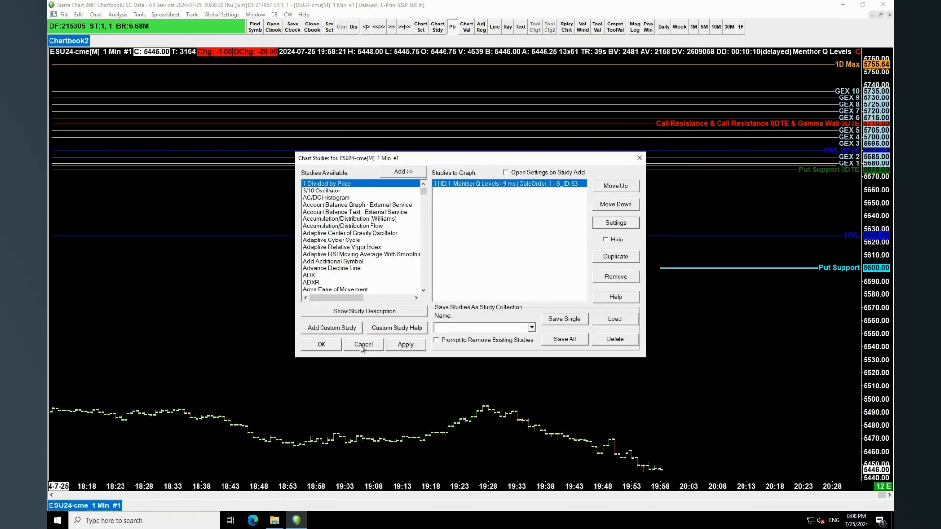
{"action": "left_click", "coordinate": [363, 344]}
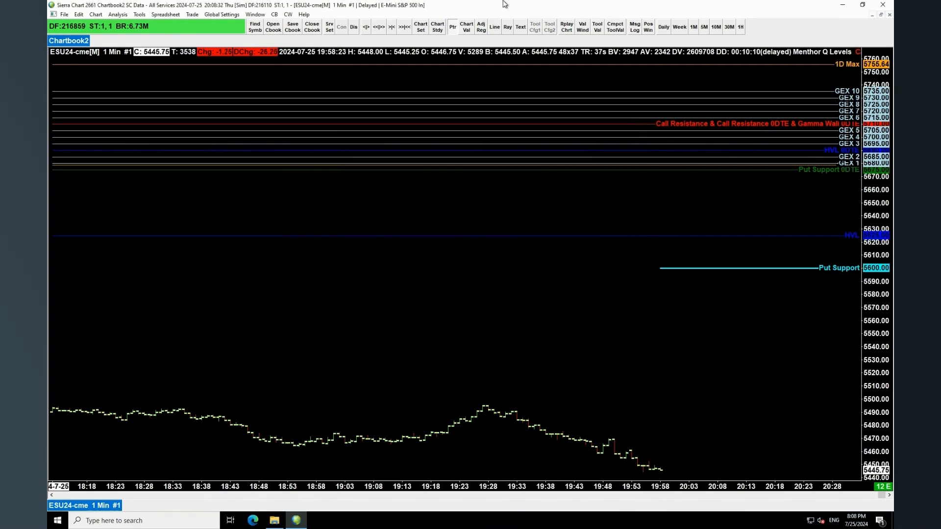